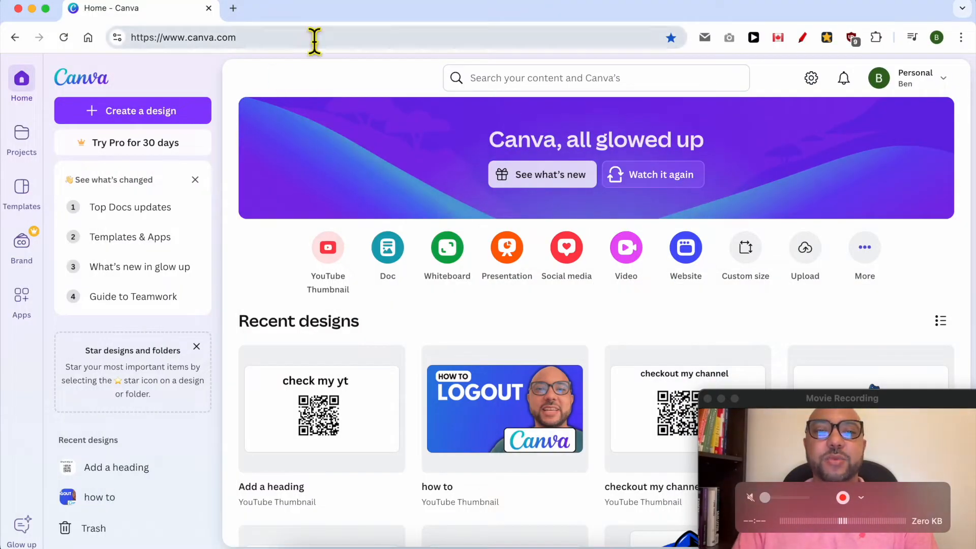
Create a new blank YouTube Thumbnail design from the Create a design menu
click(132, 111)
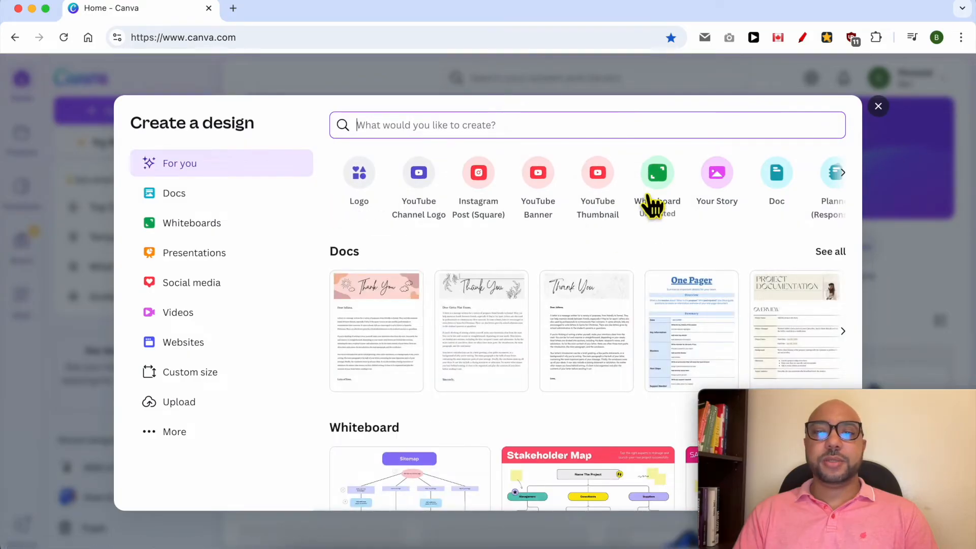
click(656, 172)
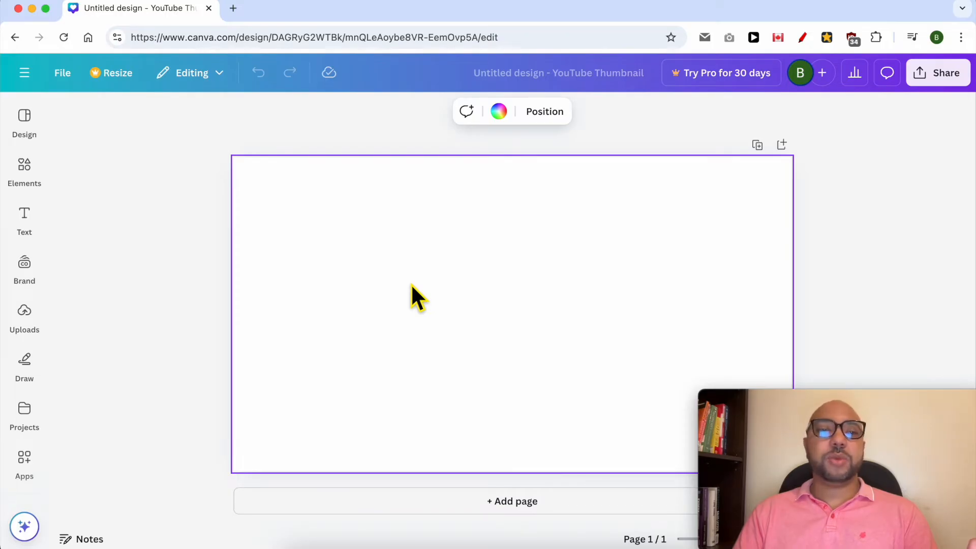
Add a heading to the canvas and enter the Arabic greeting 'السلام ع'
click(23, 218)
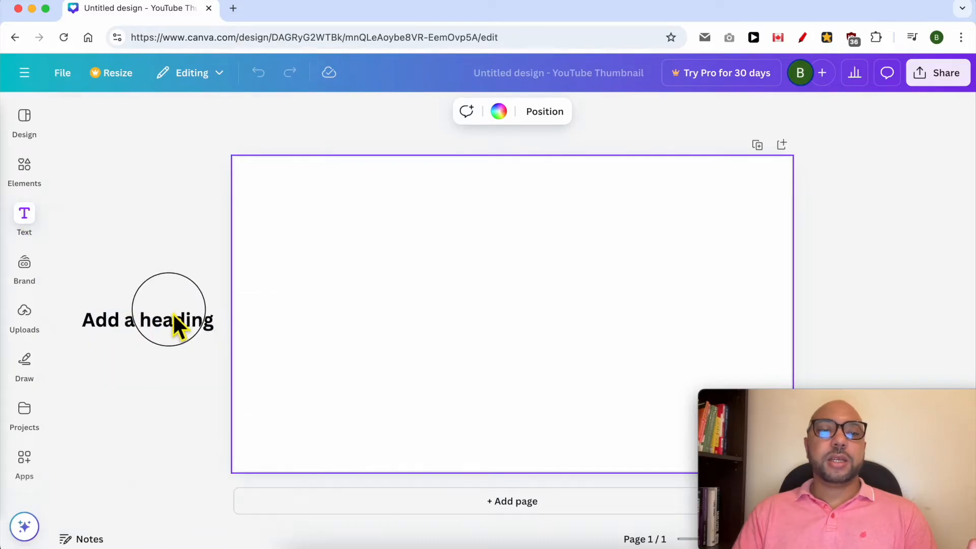
drag(168, 319, 470, 265)
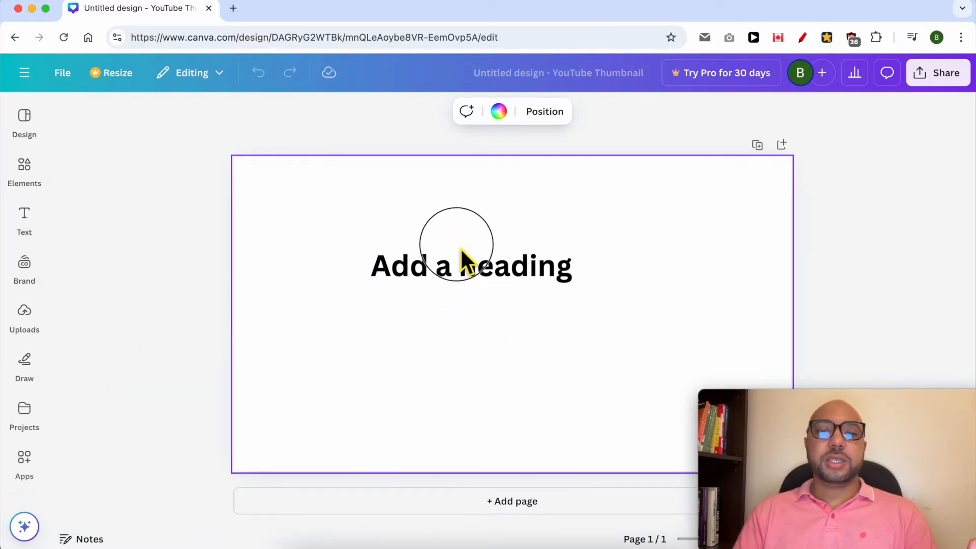
double_click(470, 264)
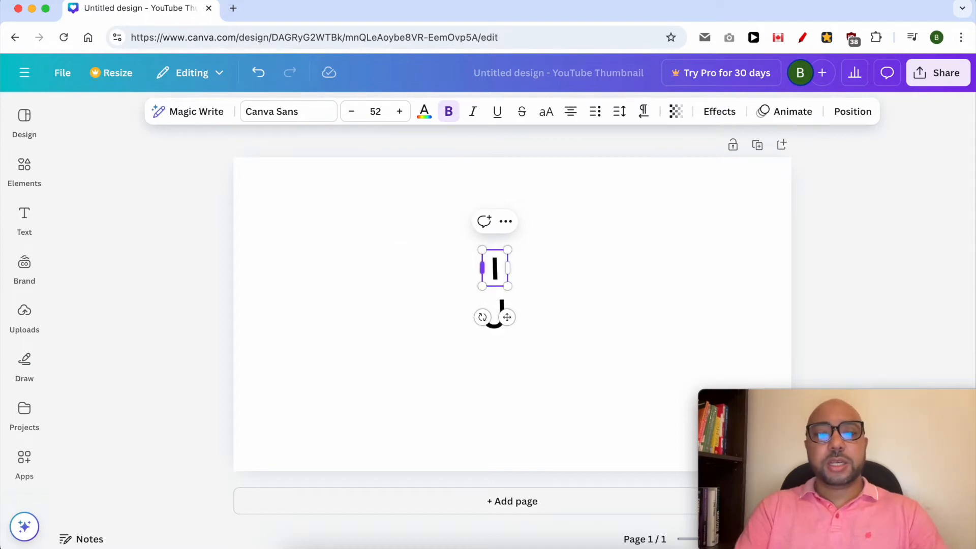
text(السلام ع)
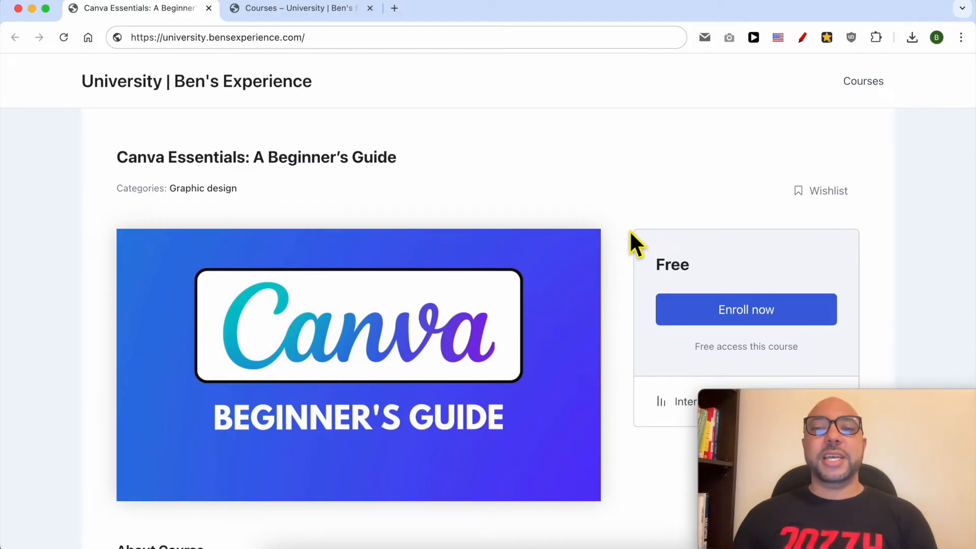
Expand the Basic Canva Operations and Image Editing Techniques lesson sections on the course page
scroll(down, 3)
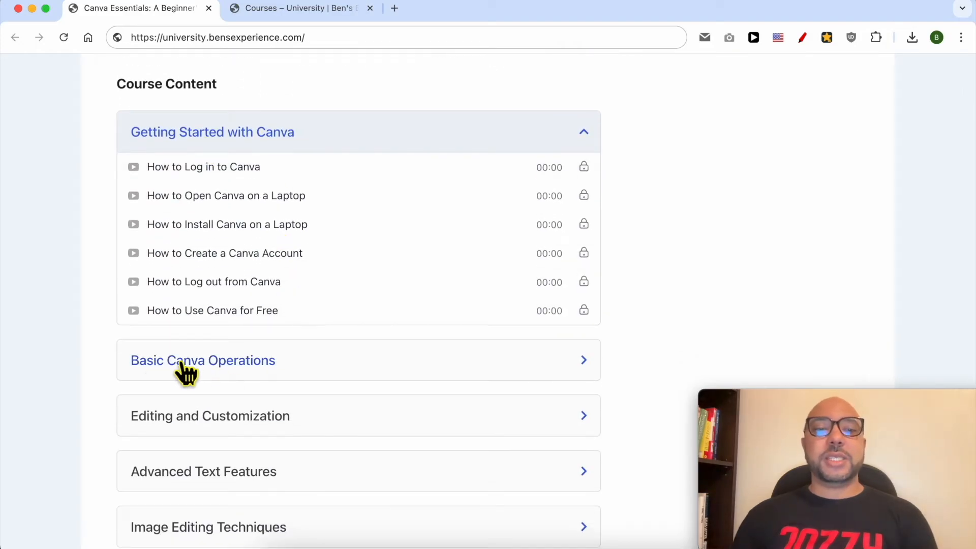
click(202, 360)
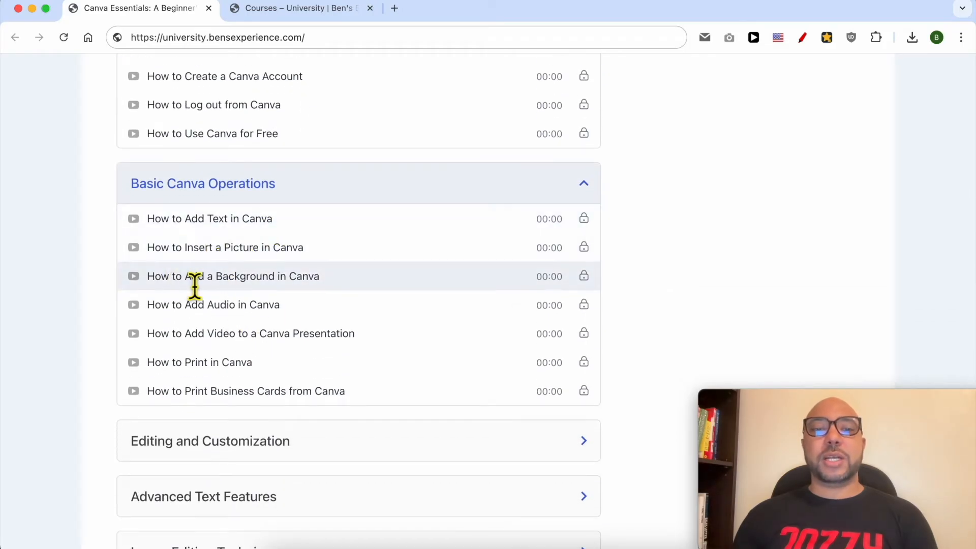
mouse_move(229, 345)
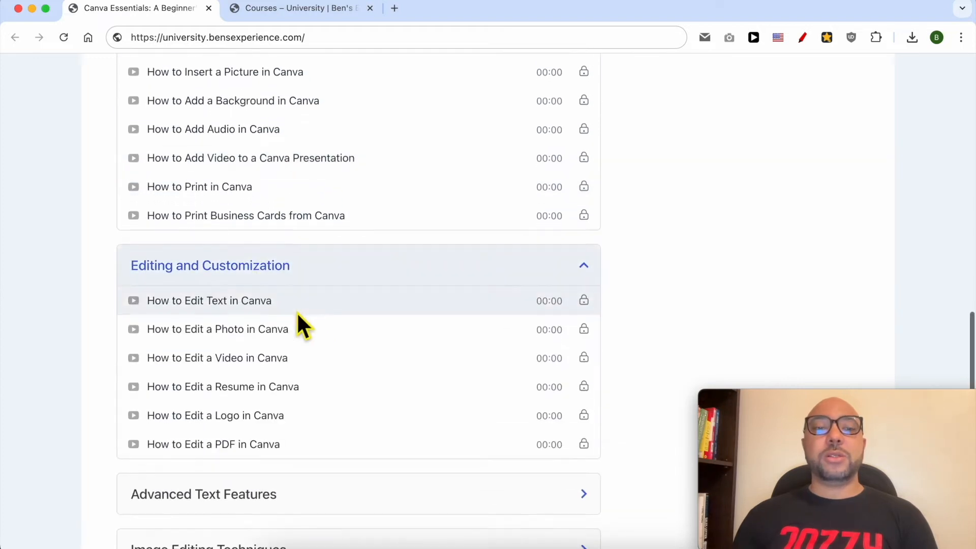
scroll(down, 3)
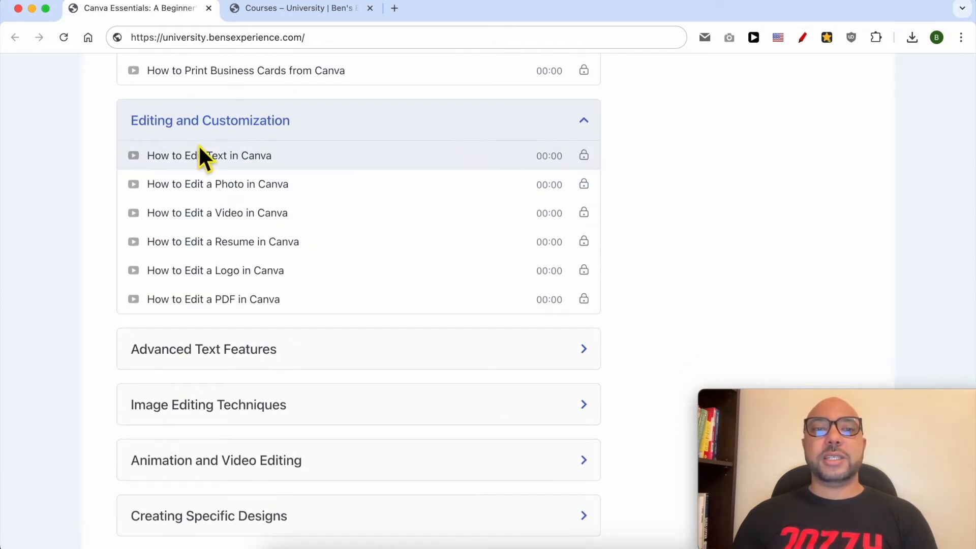
scroll(down, 3)
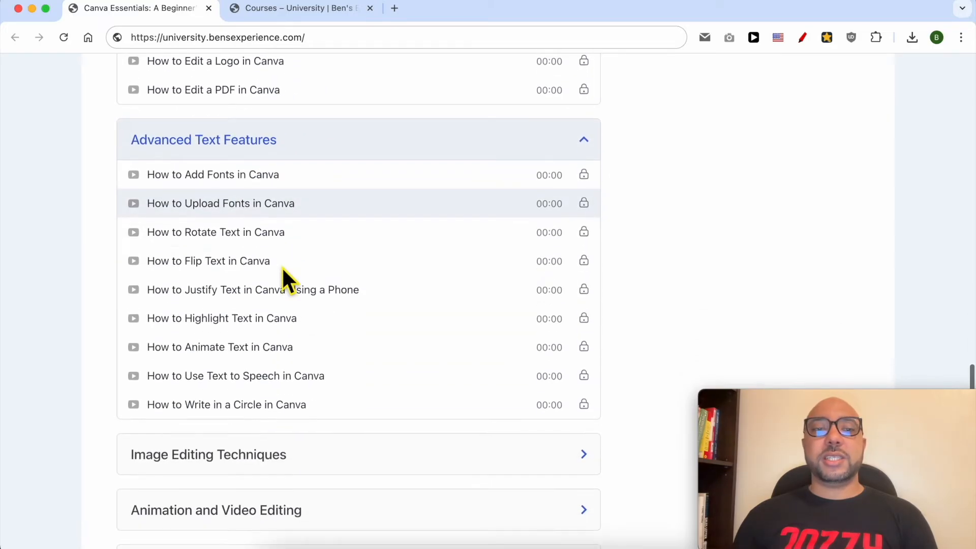
mouse_move(166, 243)
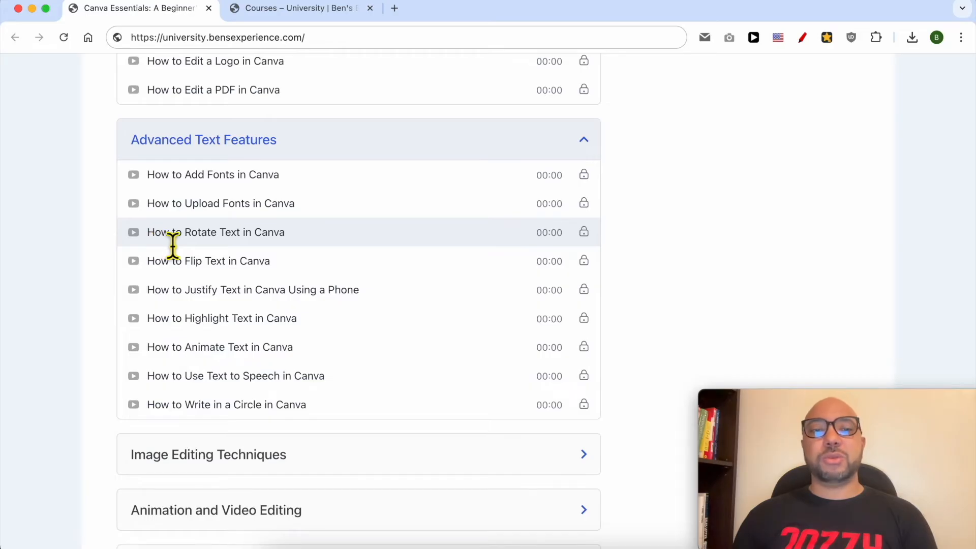
scroll(down, 3)
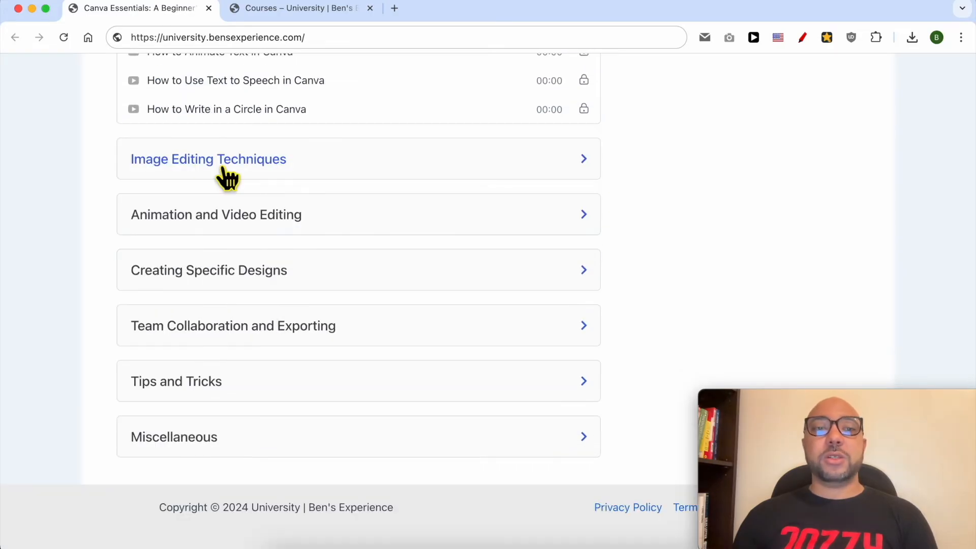
click(208, 159)
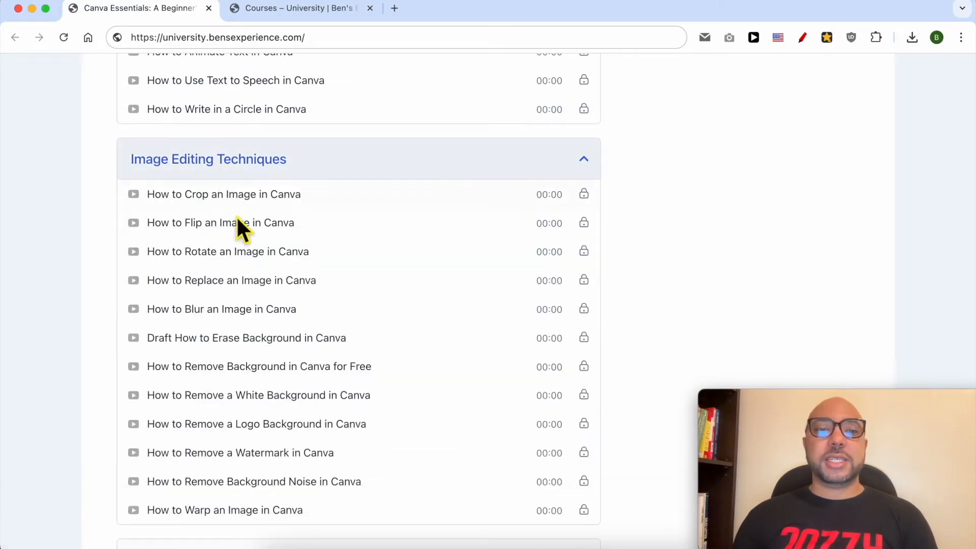
Expand the Animation and Video Editing and Team Collaboration sections, then go to the Courses catalog
scroll(down, 3)
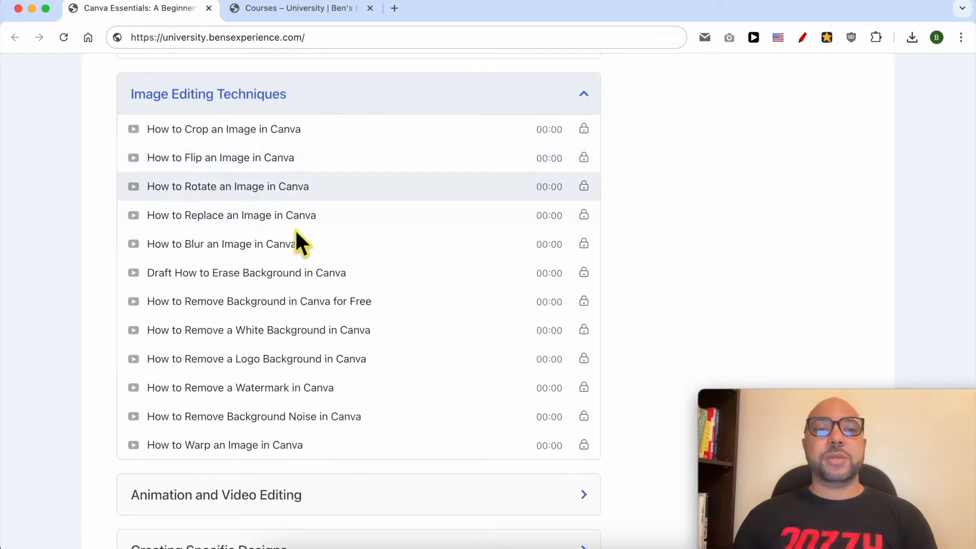
click(216, 494)
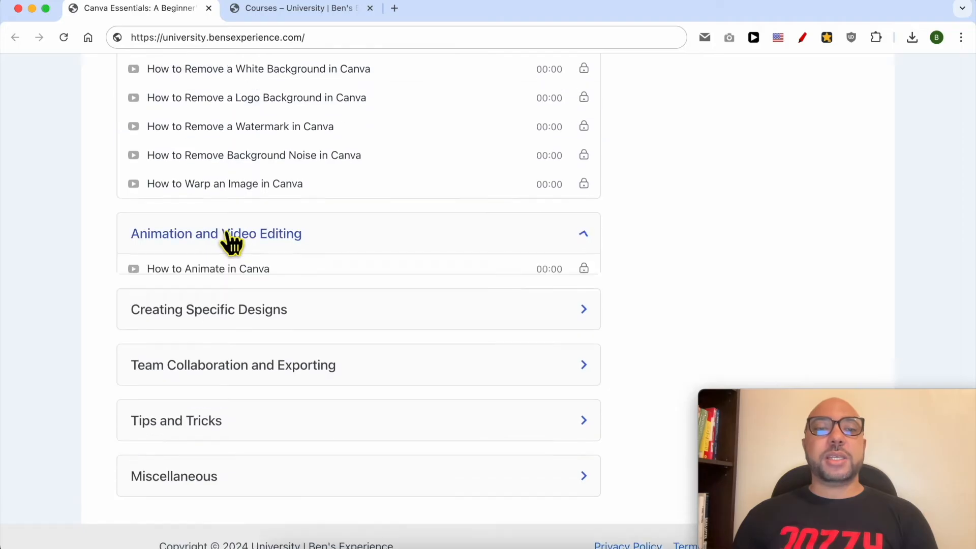
scroll(down, 3)
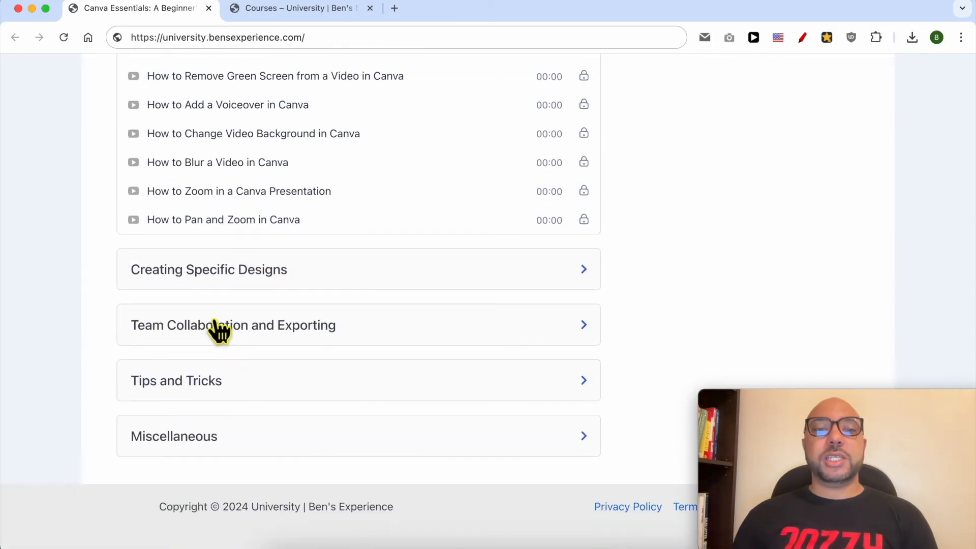
click(209, 268)
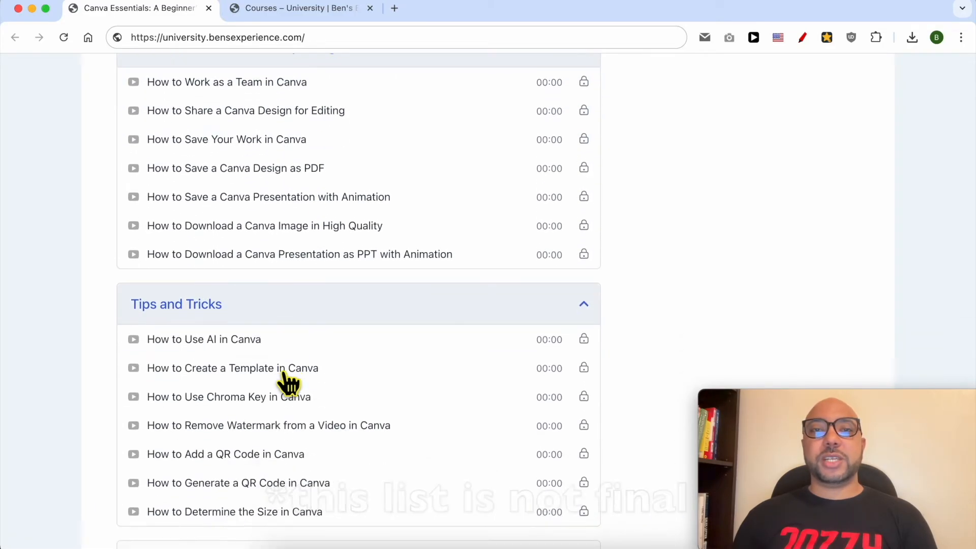
scroll(up, 3)
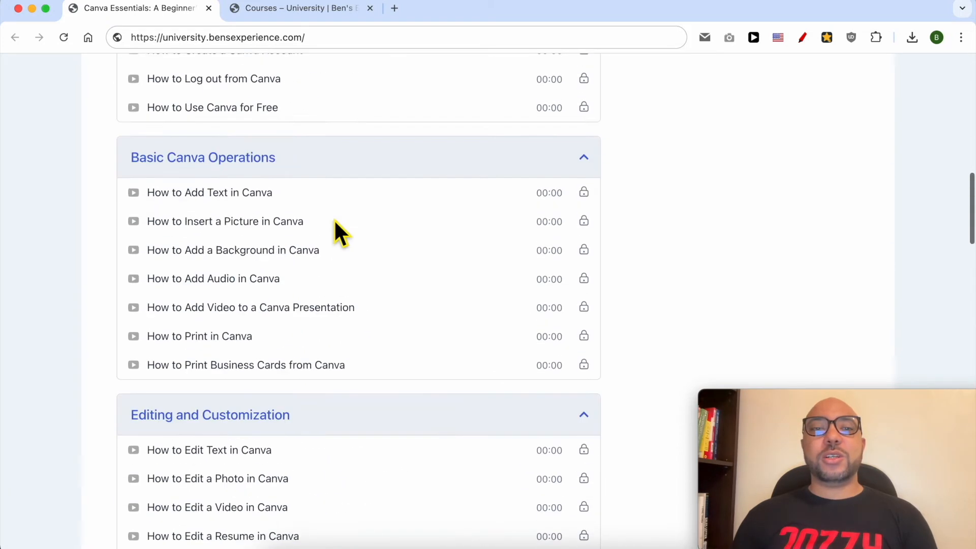
click(299, 8)
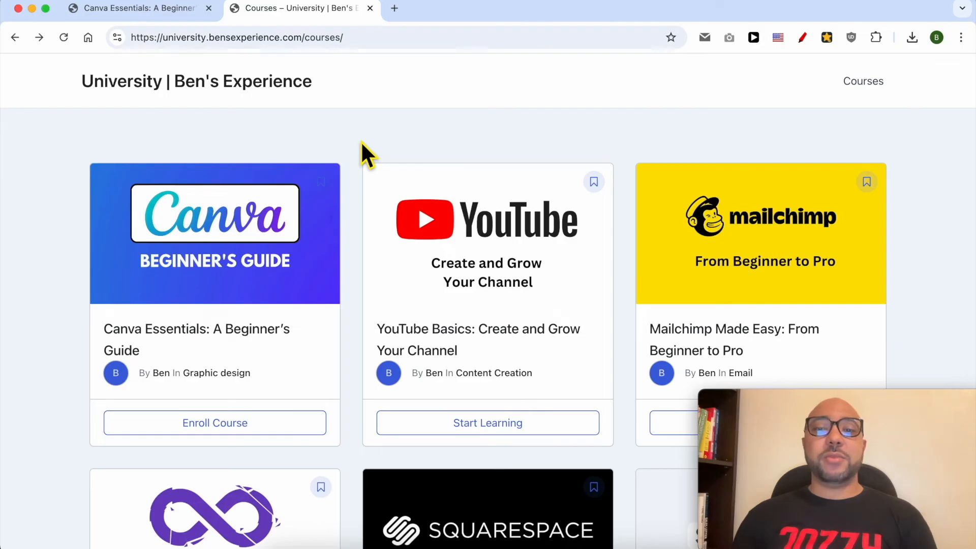
scroll(down, 3)
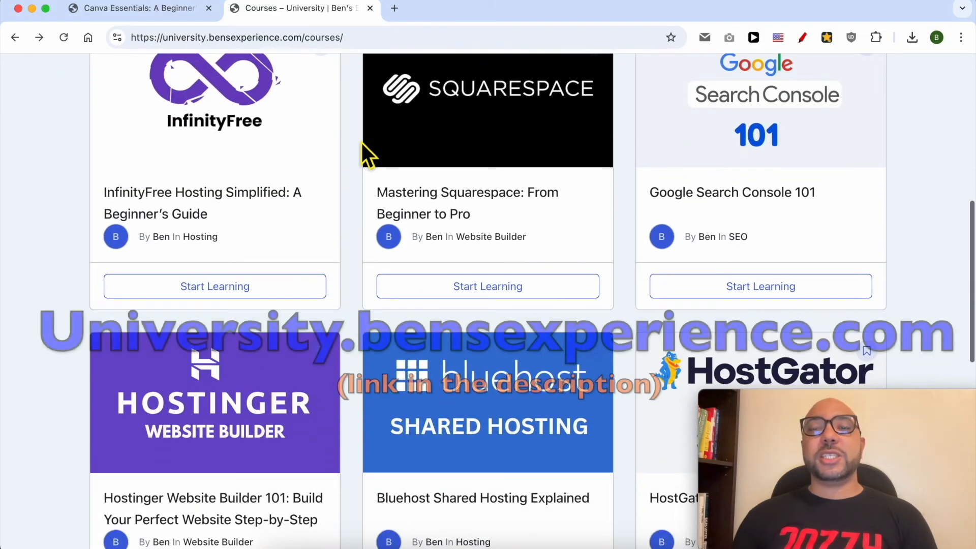
scroll(down, 3)
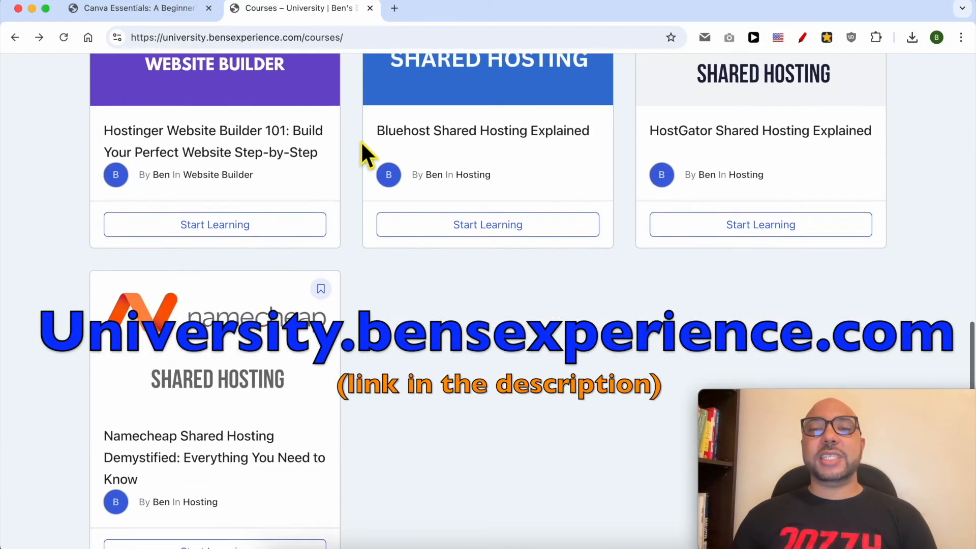
scroll(down, 3)
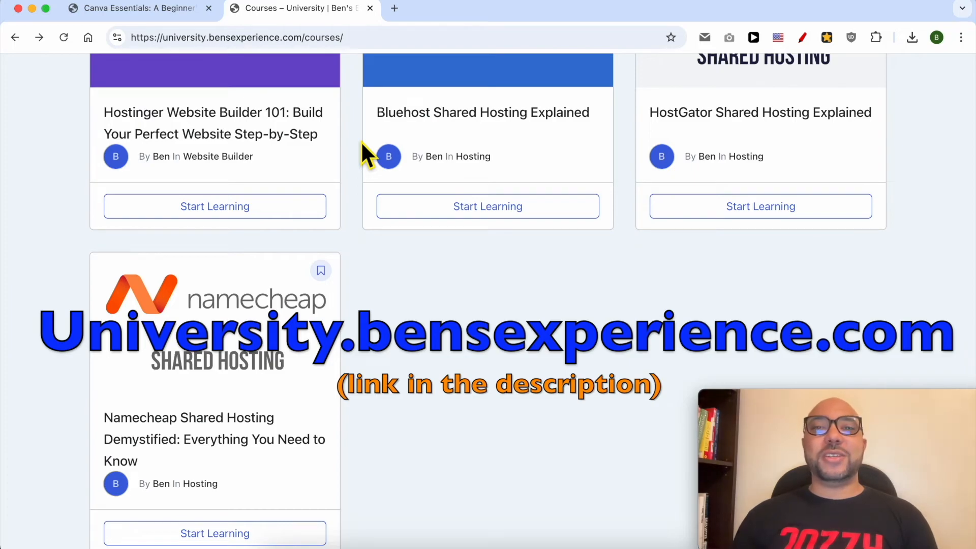
click(131, 9)
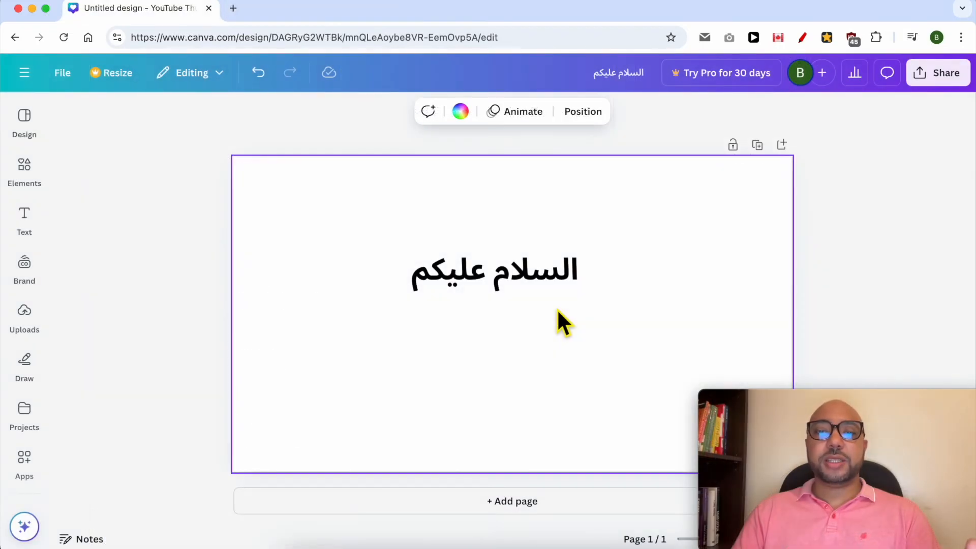
Select the greeting and filter the font list by searching 'arabic'
double_click(494, 271)
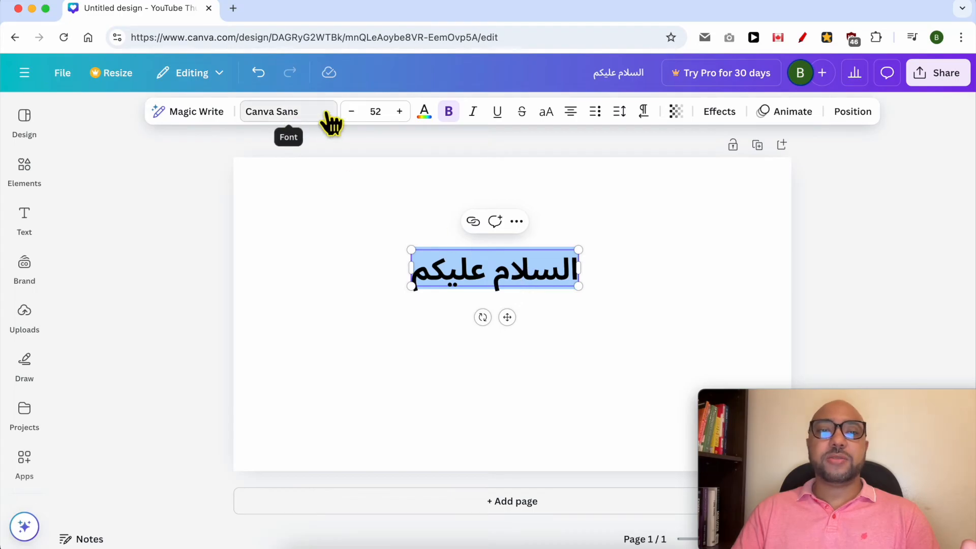
click(273, 111)
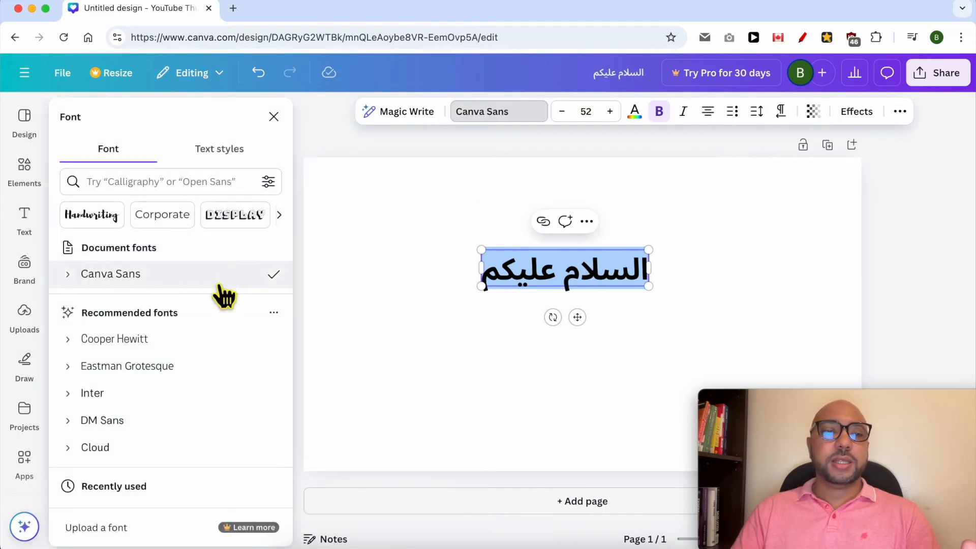
scroll(down, 3)
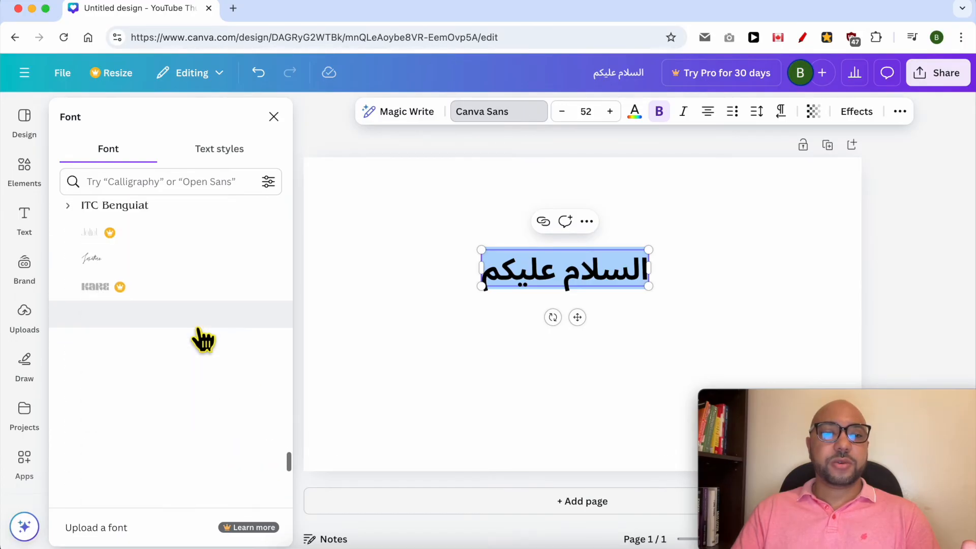
scroll(down, 3)
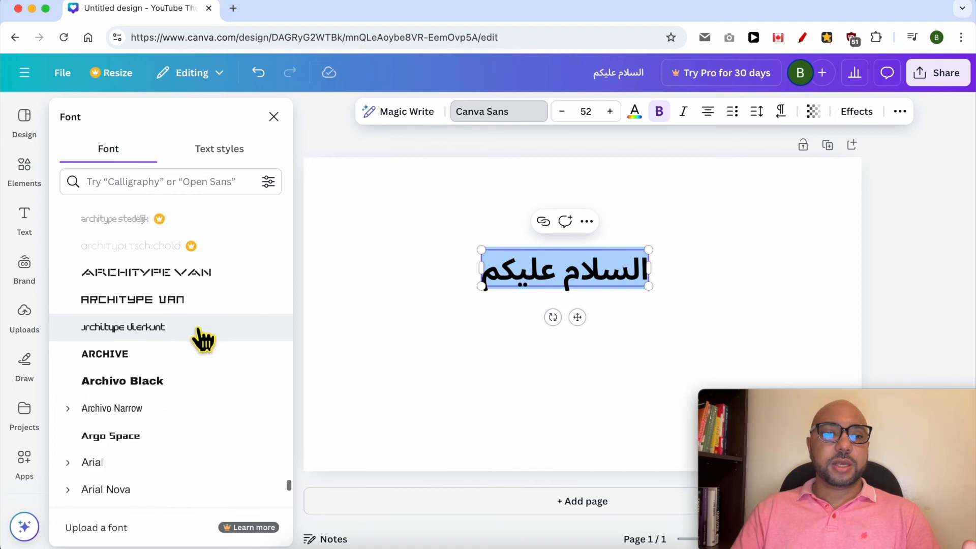
scroll(down, 3)
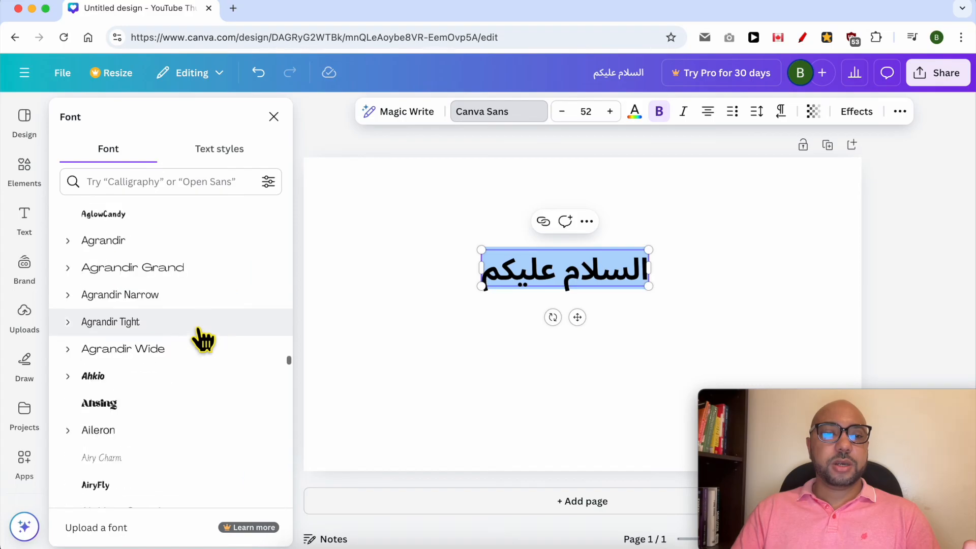
text(arabic)
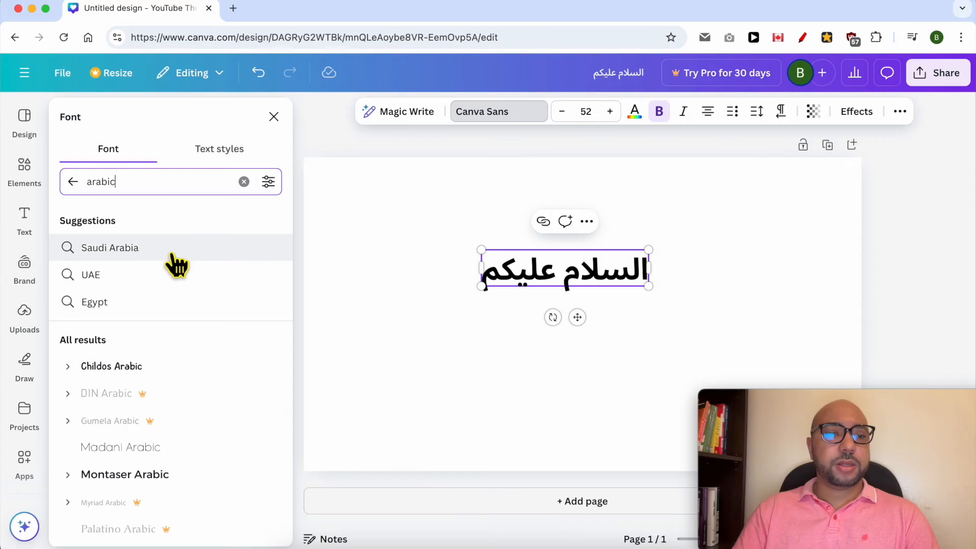
Try the greeting in Montaser Arabic, Childos Arabic and Tufuli Arabic fonts
scroll(down, 3)
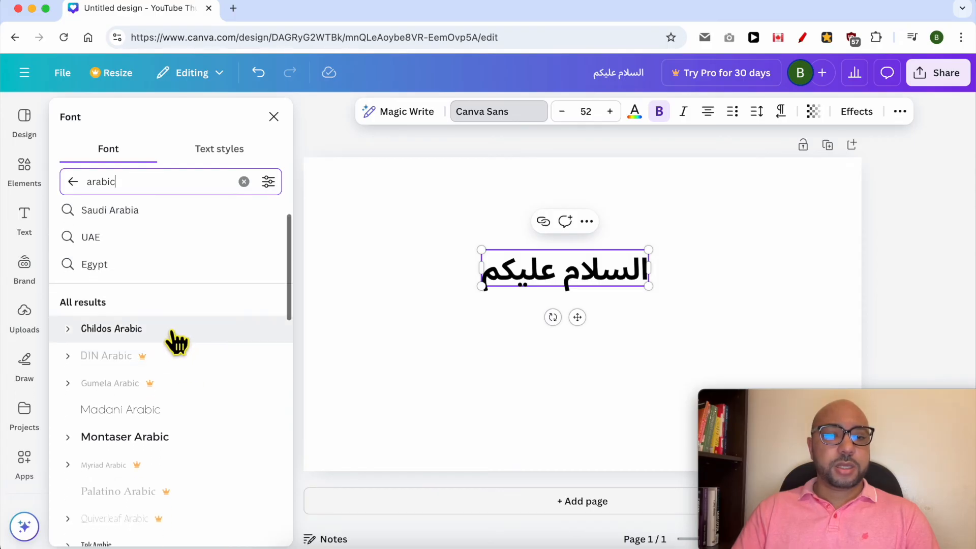
click(124, 436)
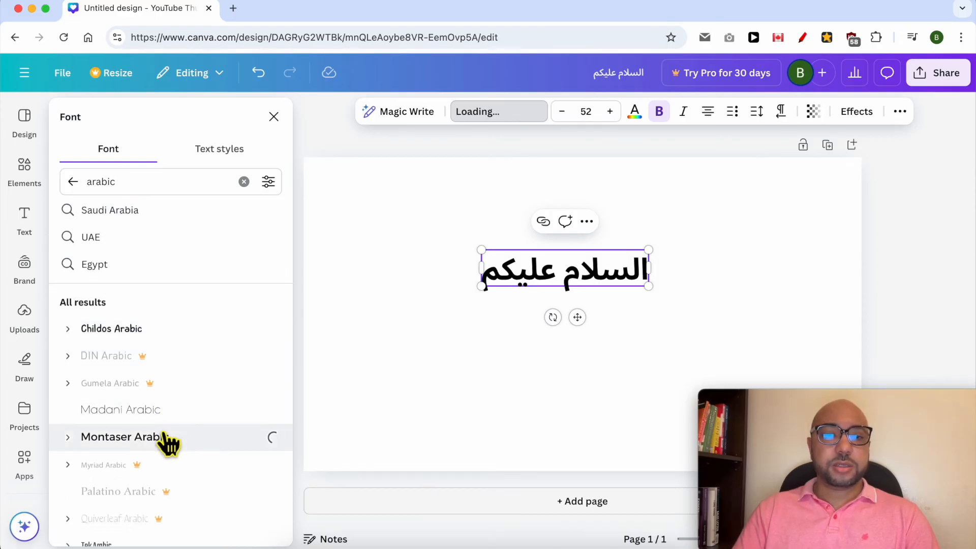
click(124, 436)
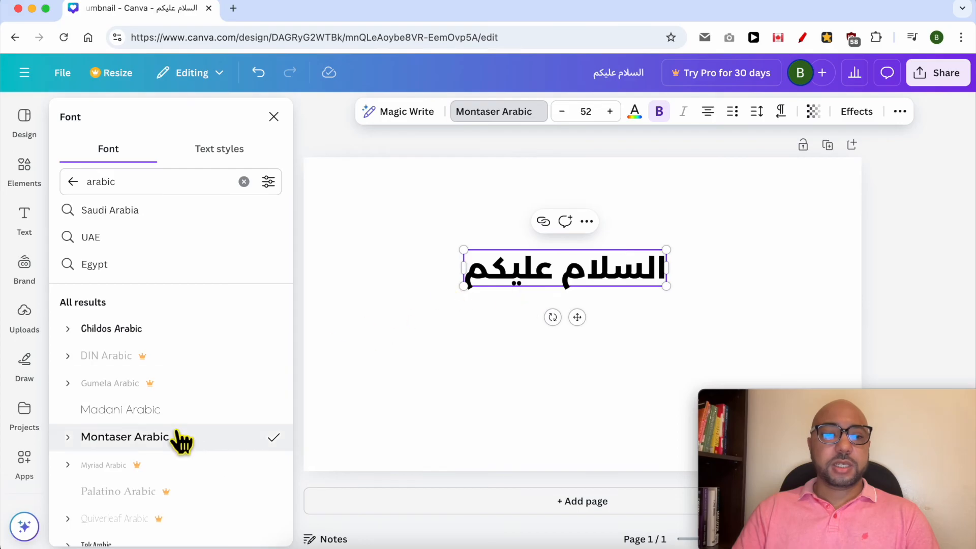
click(112, 329)
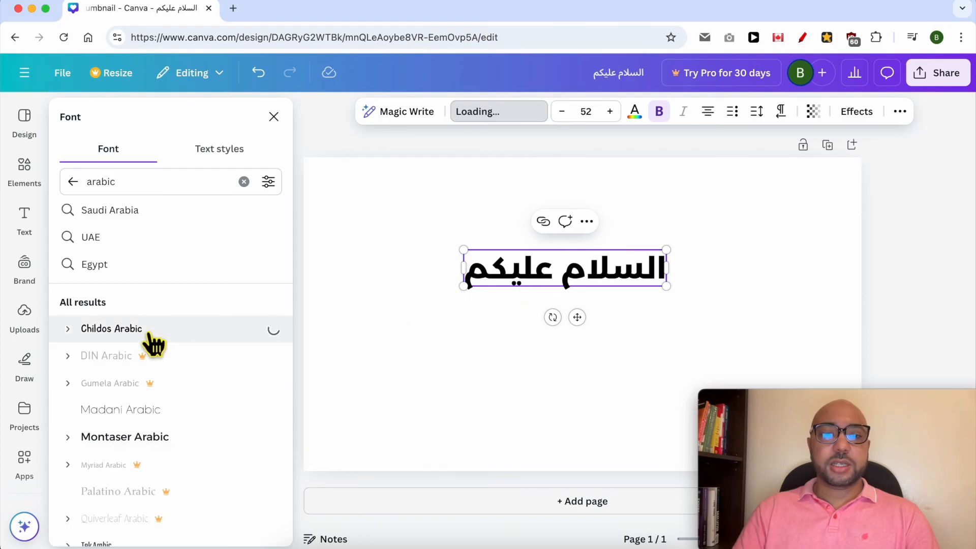
click(112, 329)
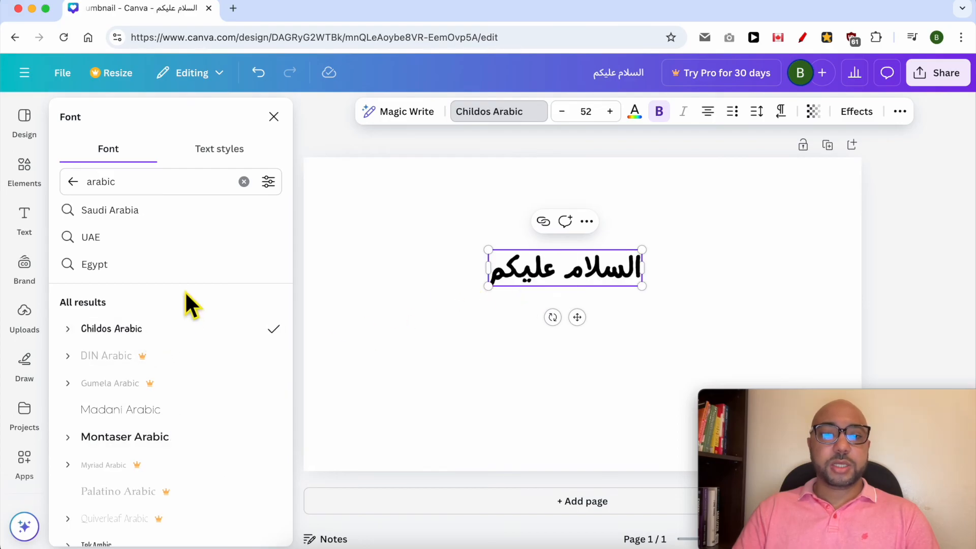
scroll(down, 3)
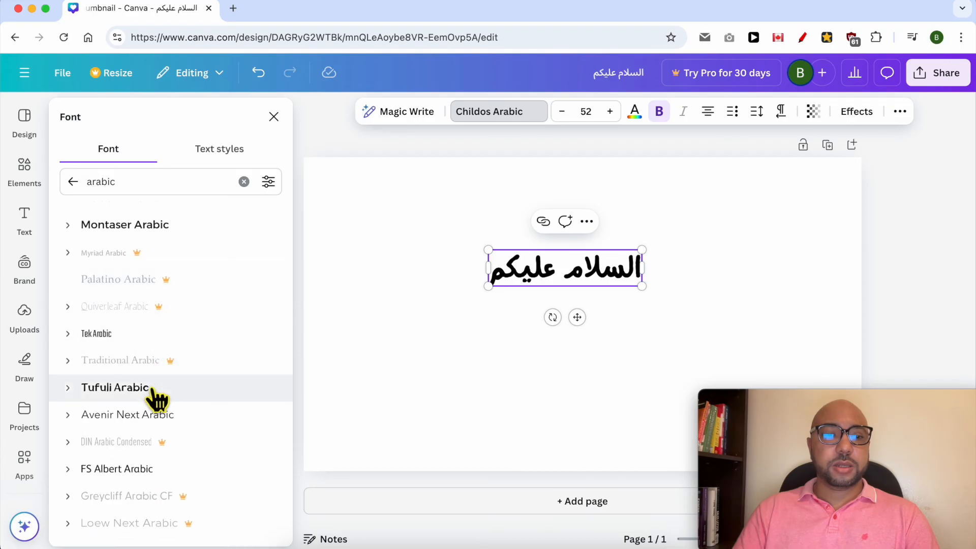
click(115, 387)
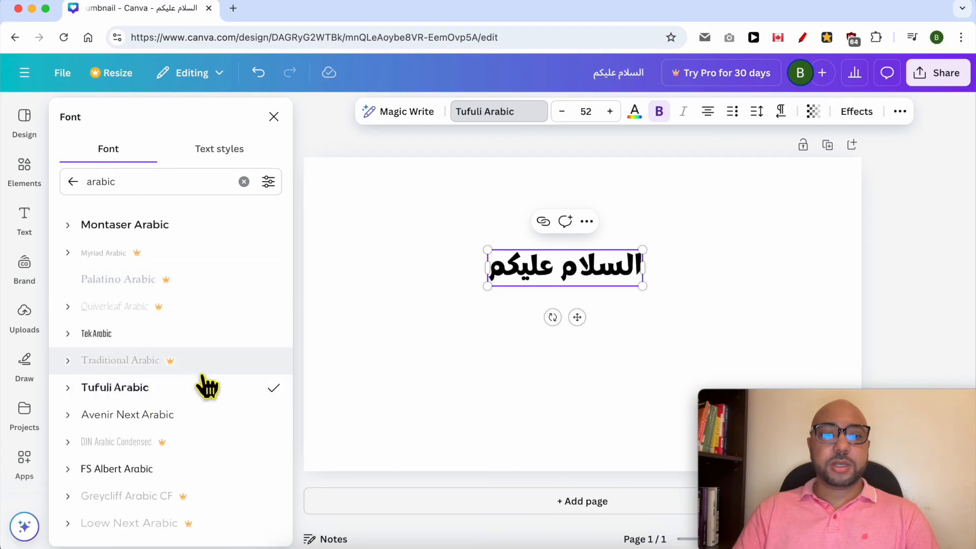
mouse_move(199, 398)
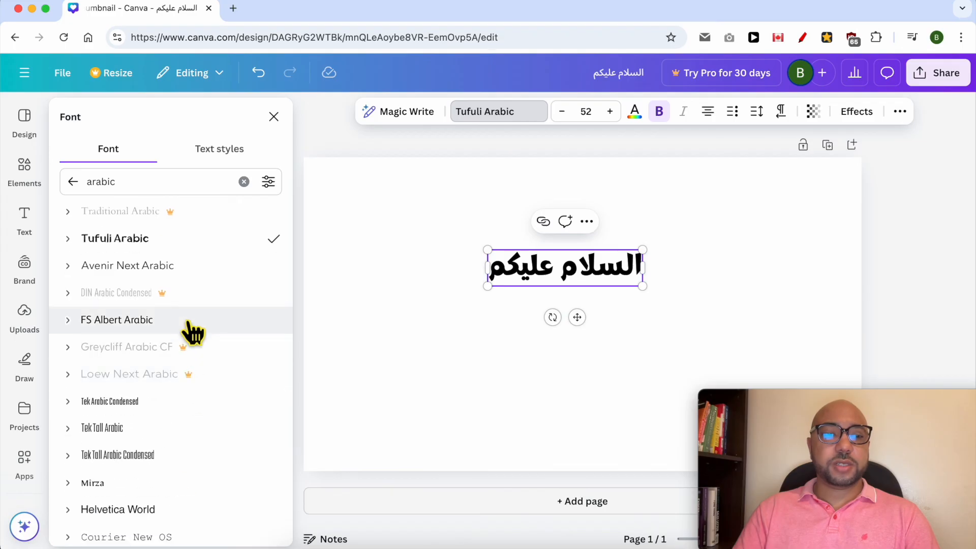
Try FS Albert Arabic, then settle the greeting on the Mirza font
click(116, 319)
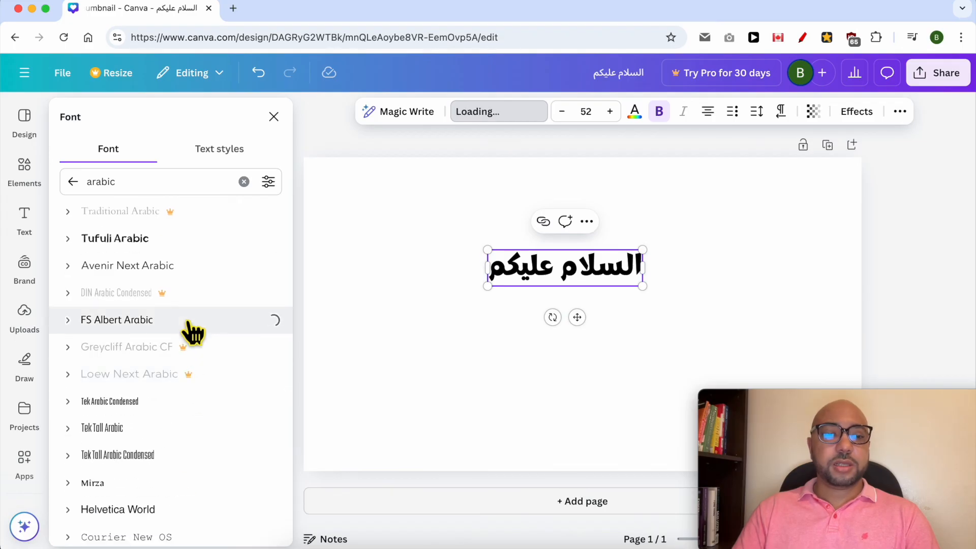
click(116, 319)
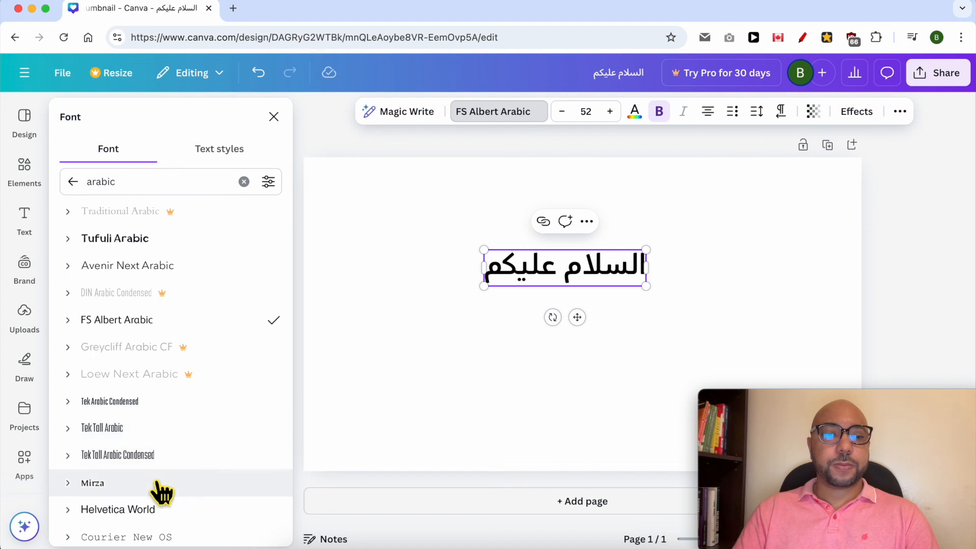
click(93, 482)
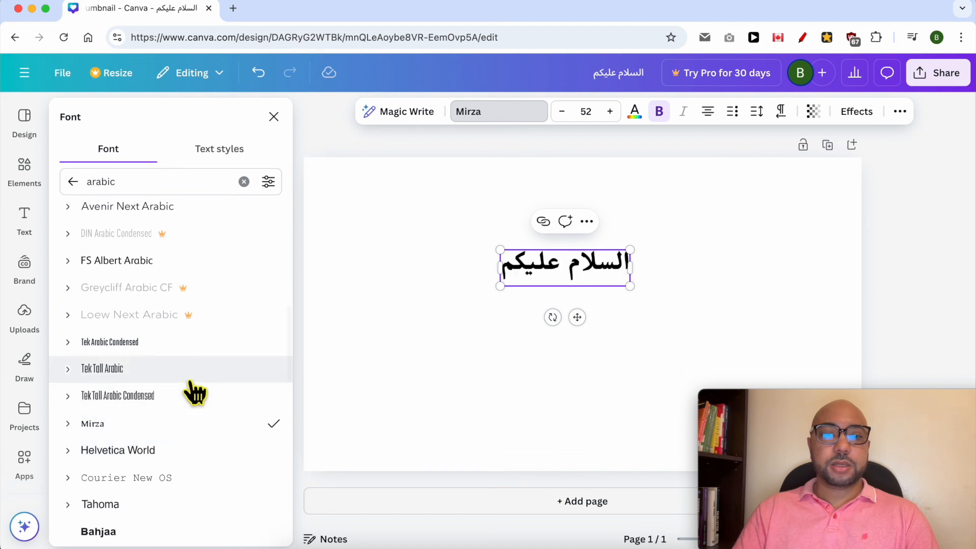